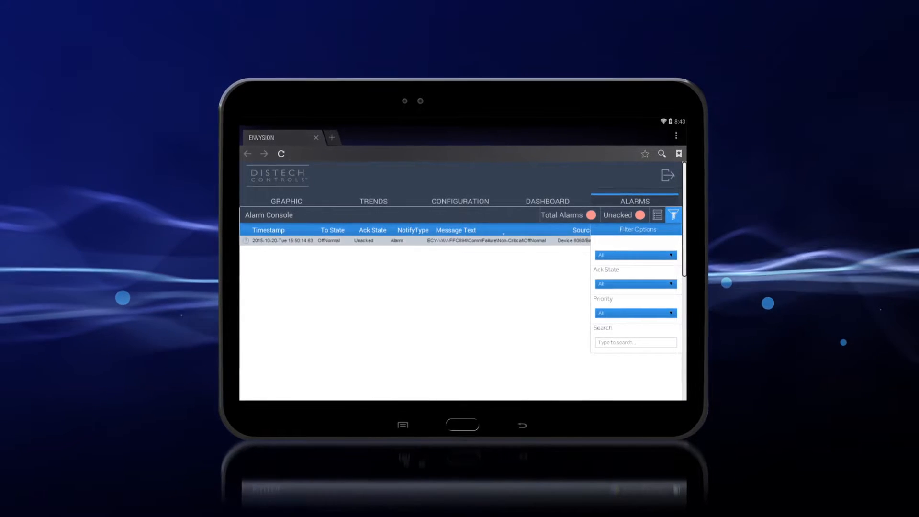
Sign out of the alarm console and log back in to reach the ECLYPSE welcome page.
left_click(547, 201)
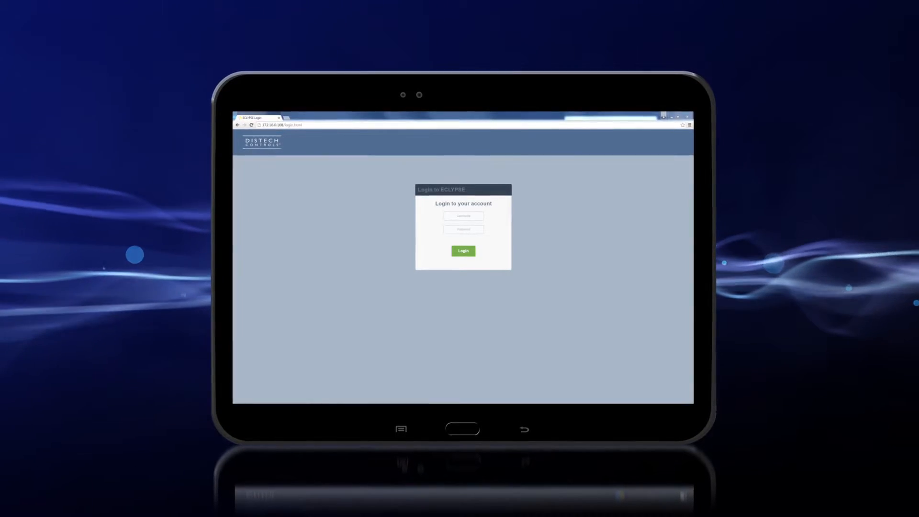
left_click(464, 251)
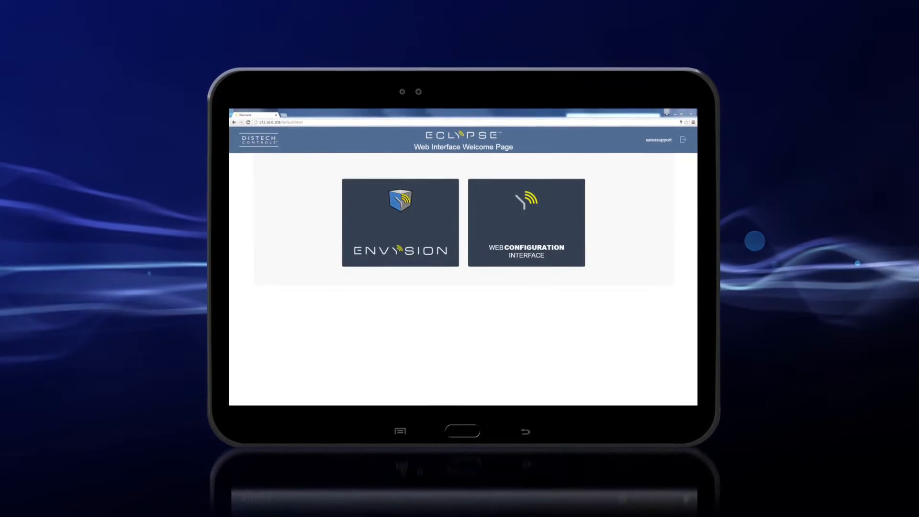